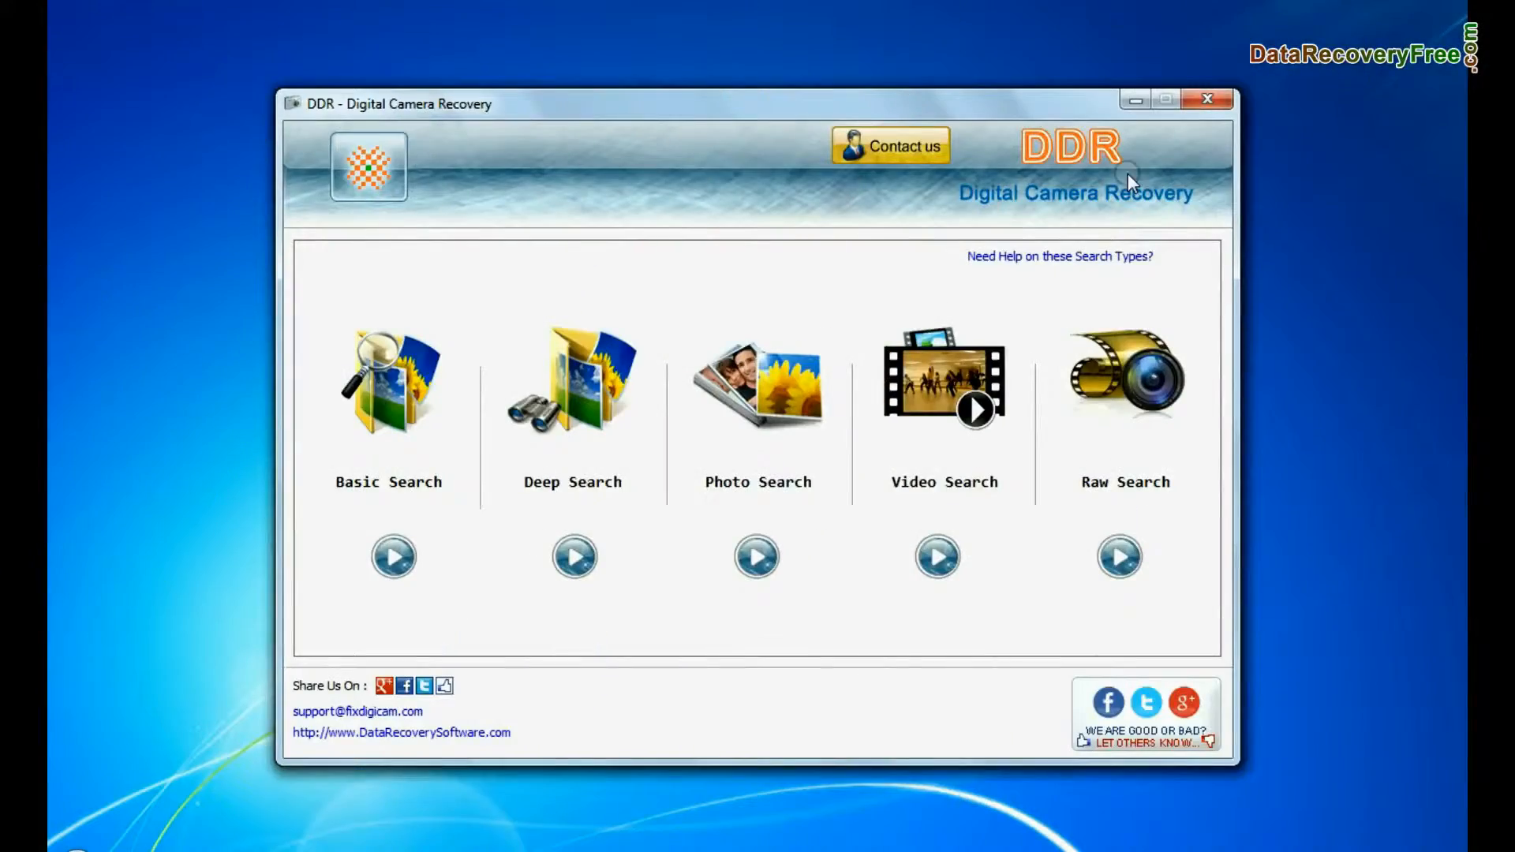
{"action": "mouse_move", "coordinate": [1207, 218]}
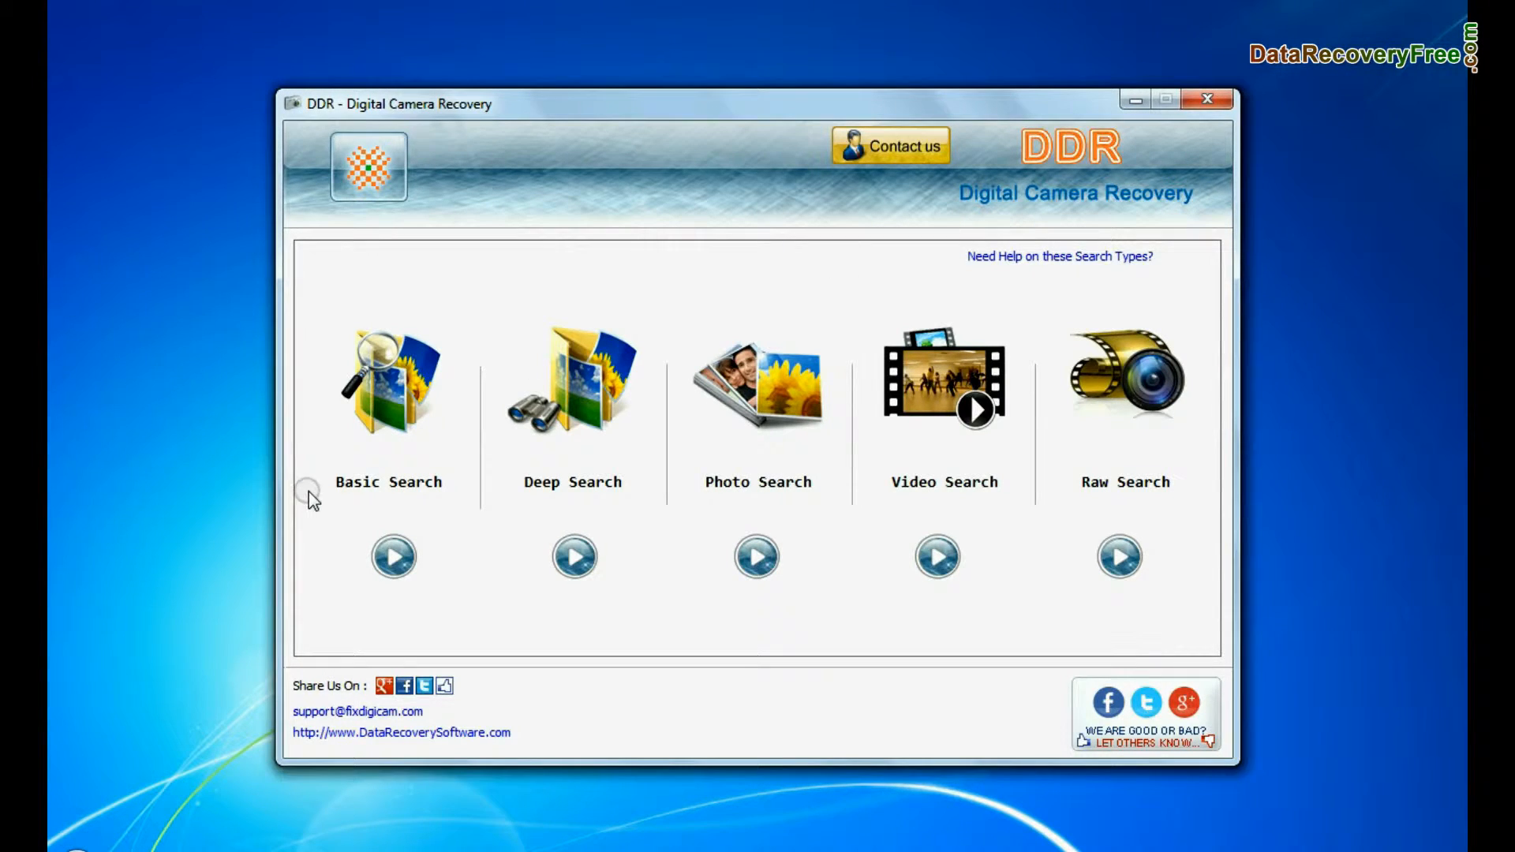
{"action": "mouse_move", "coordinate": [696, 506]}
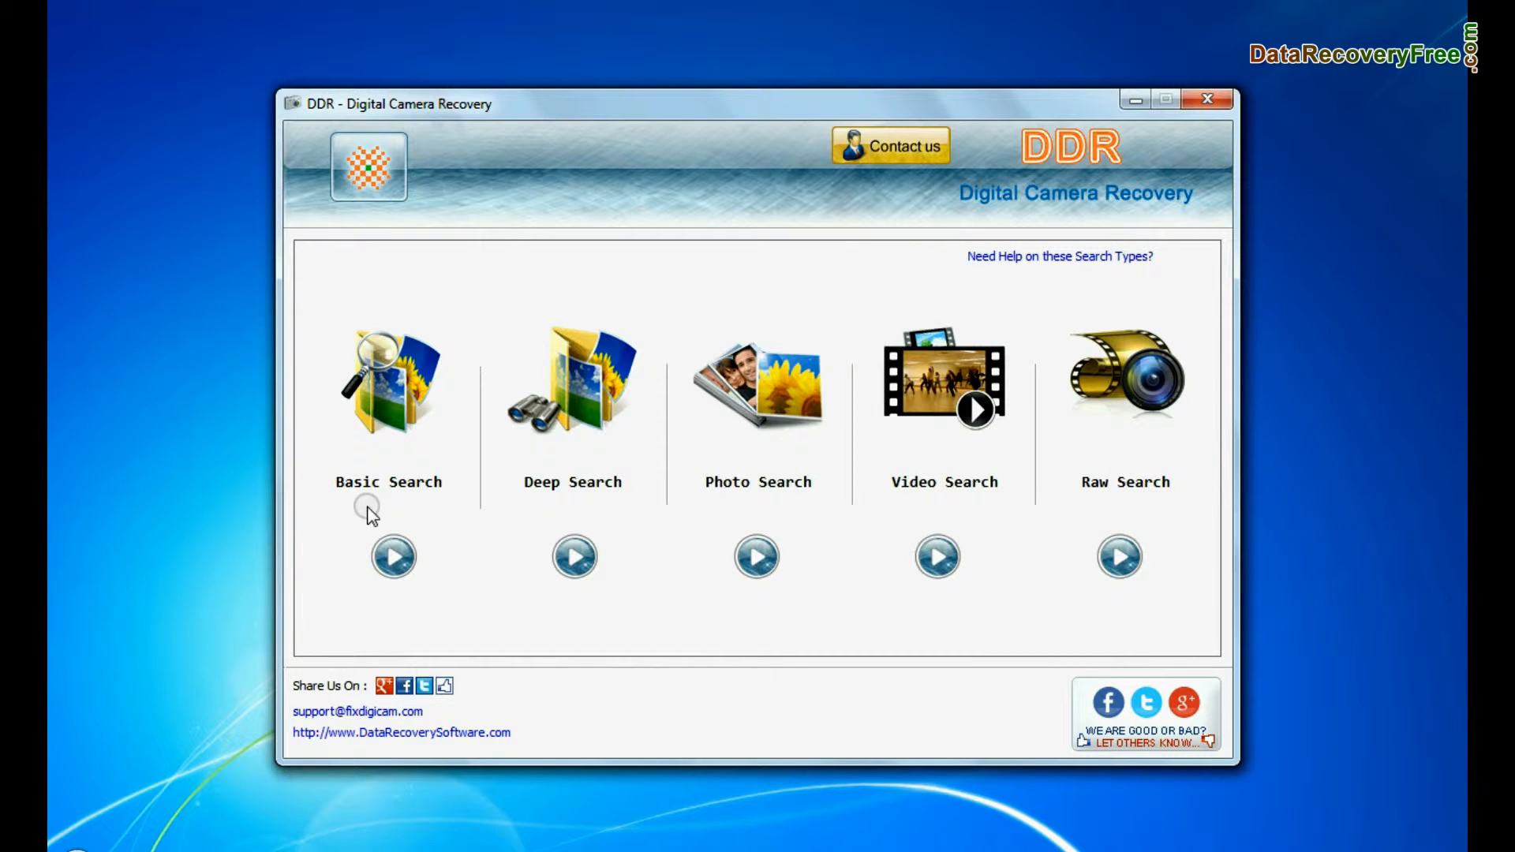
- Run a Basic Search on the card's FAT16 partition and view the 81 files in 100NIKON
{"action": "left_click", "coordinate": [391, 557]}
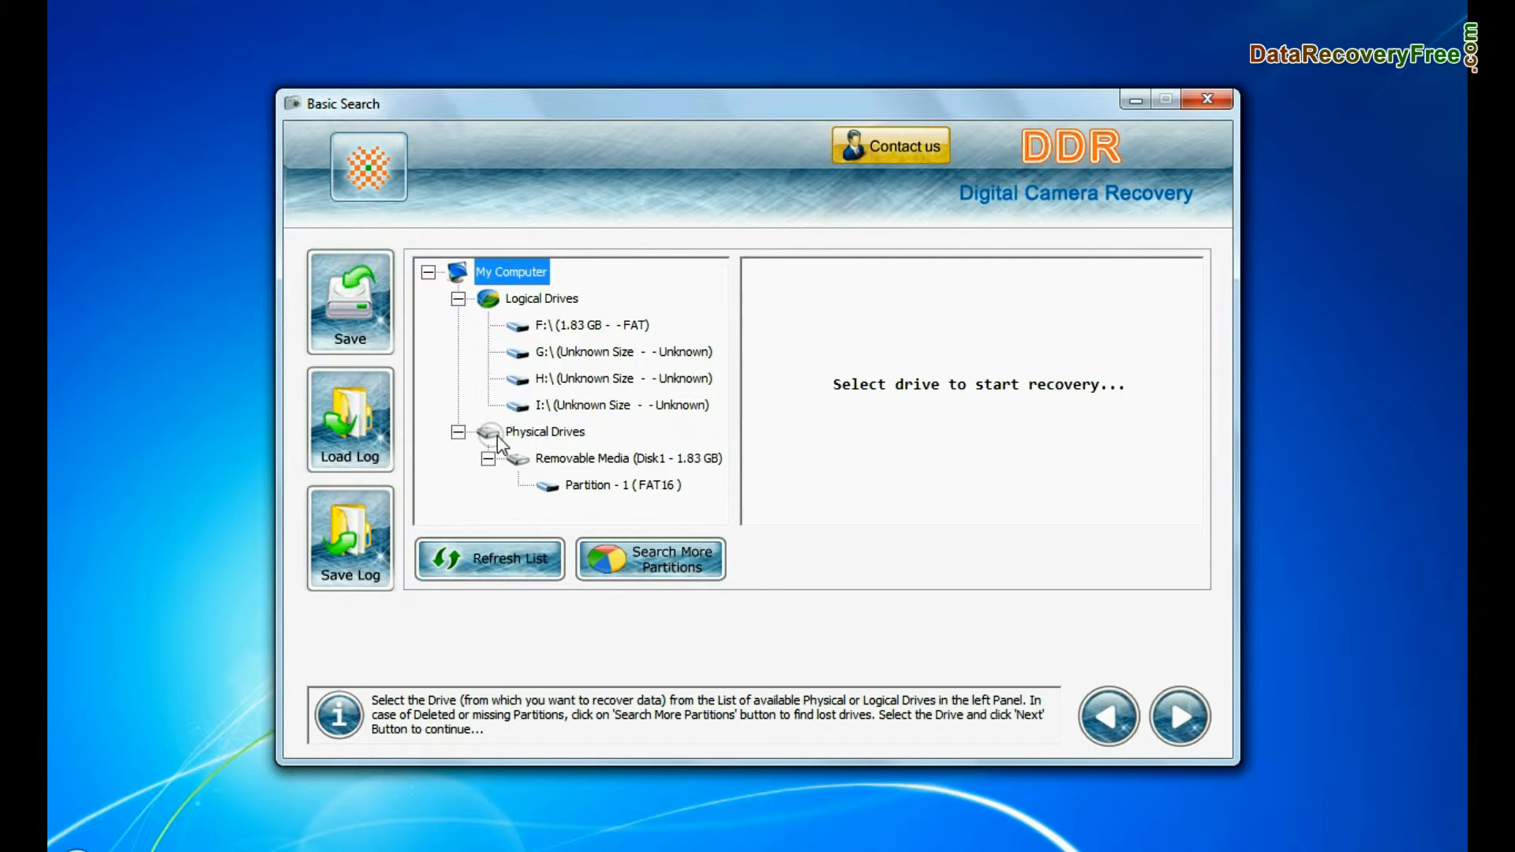
{"action": "left_click", "coordinate": [623, 458]}
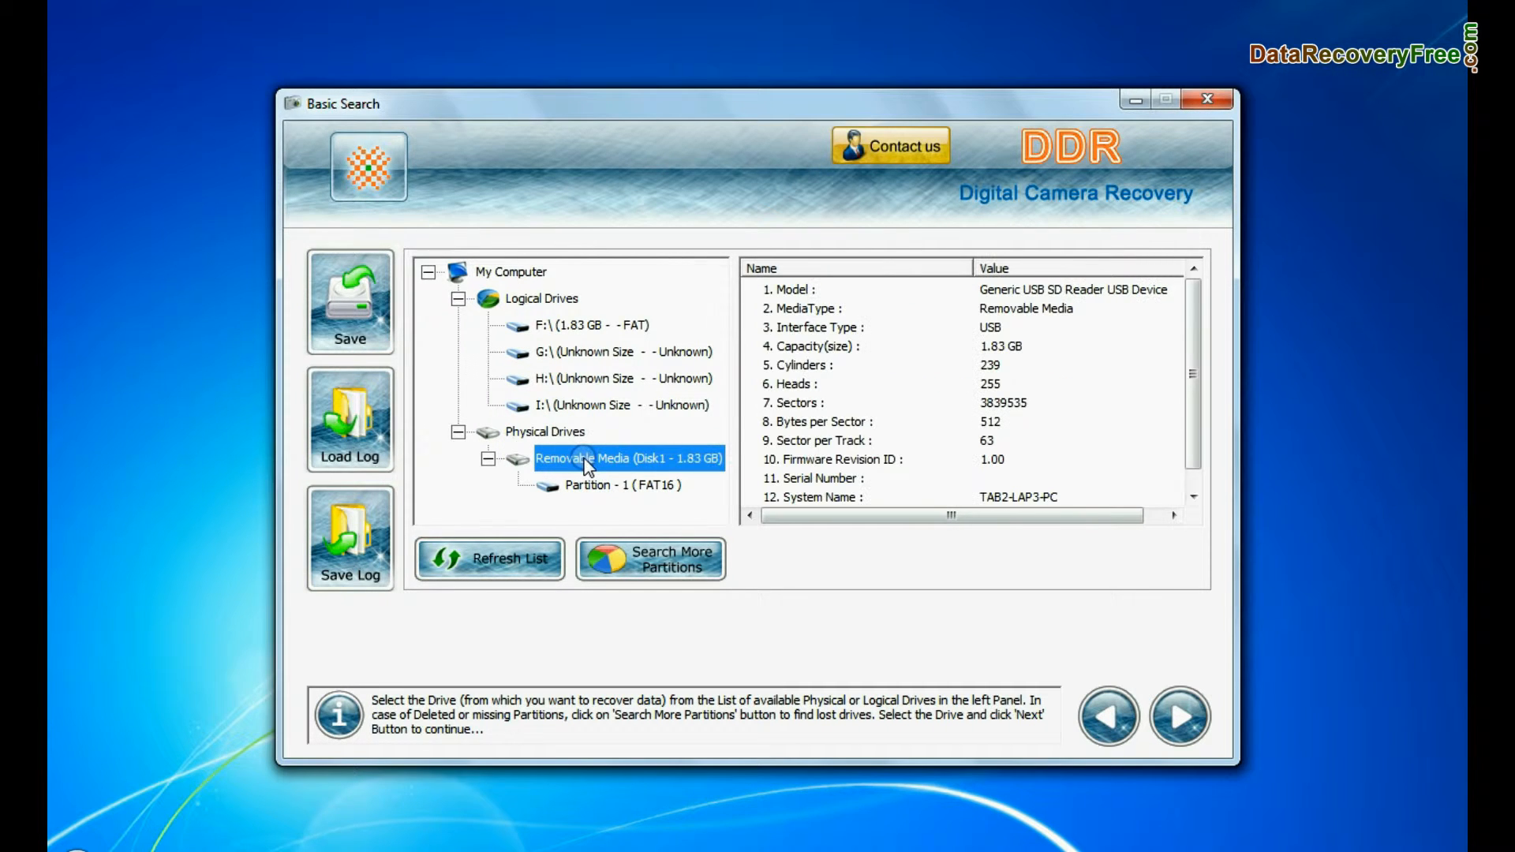
{"action": "left_click", "coordinate": [622, 485]}
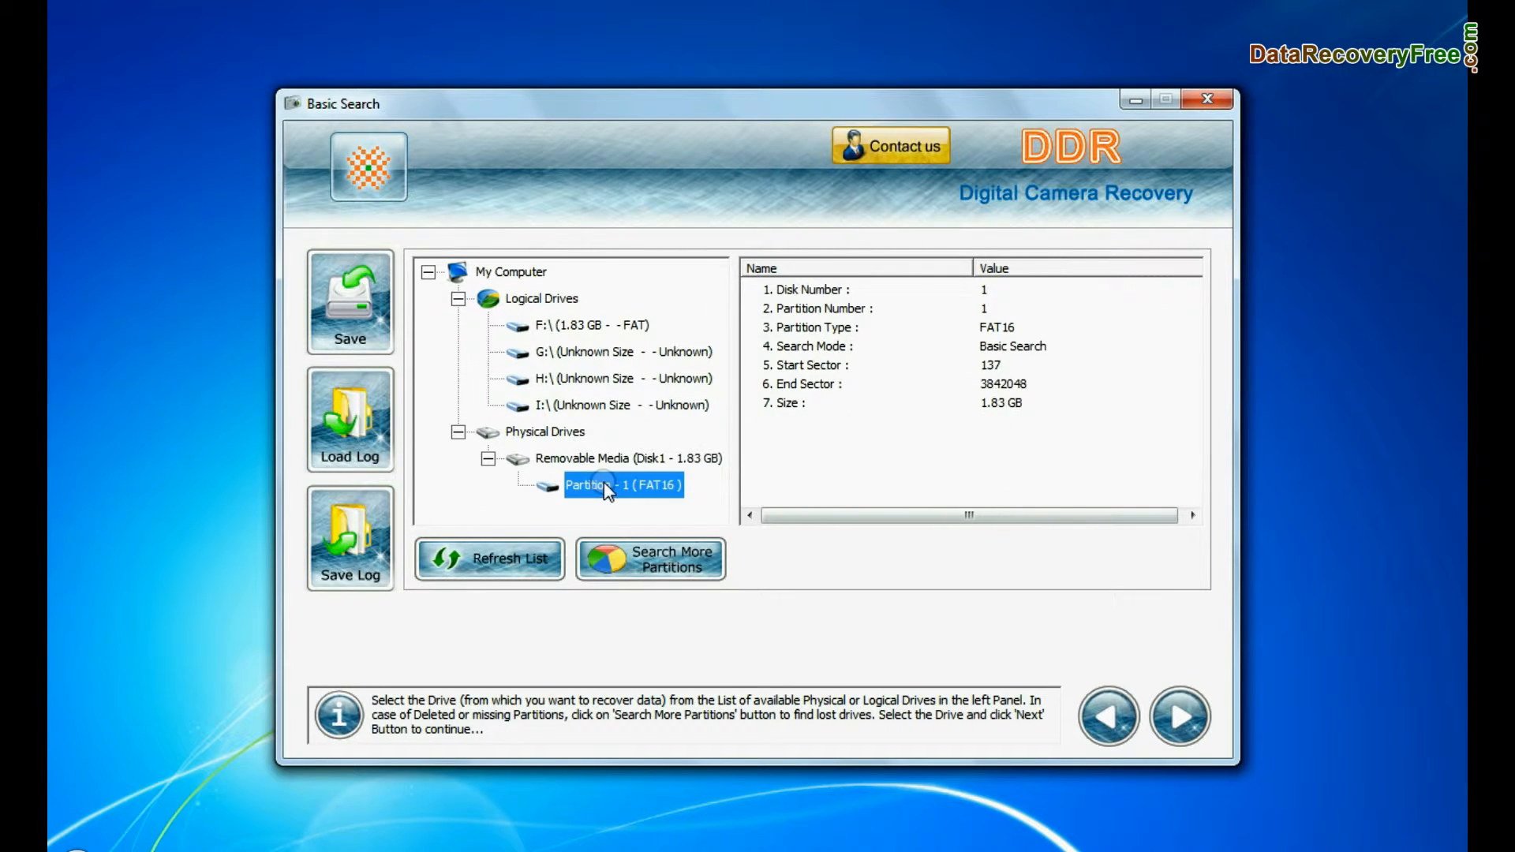
{"action": "left_click", "coordinate": [1179, 717]}
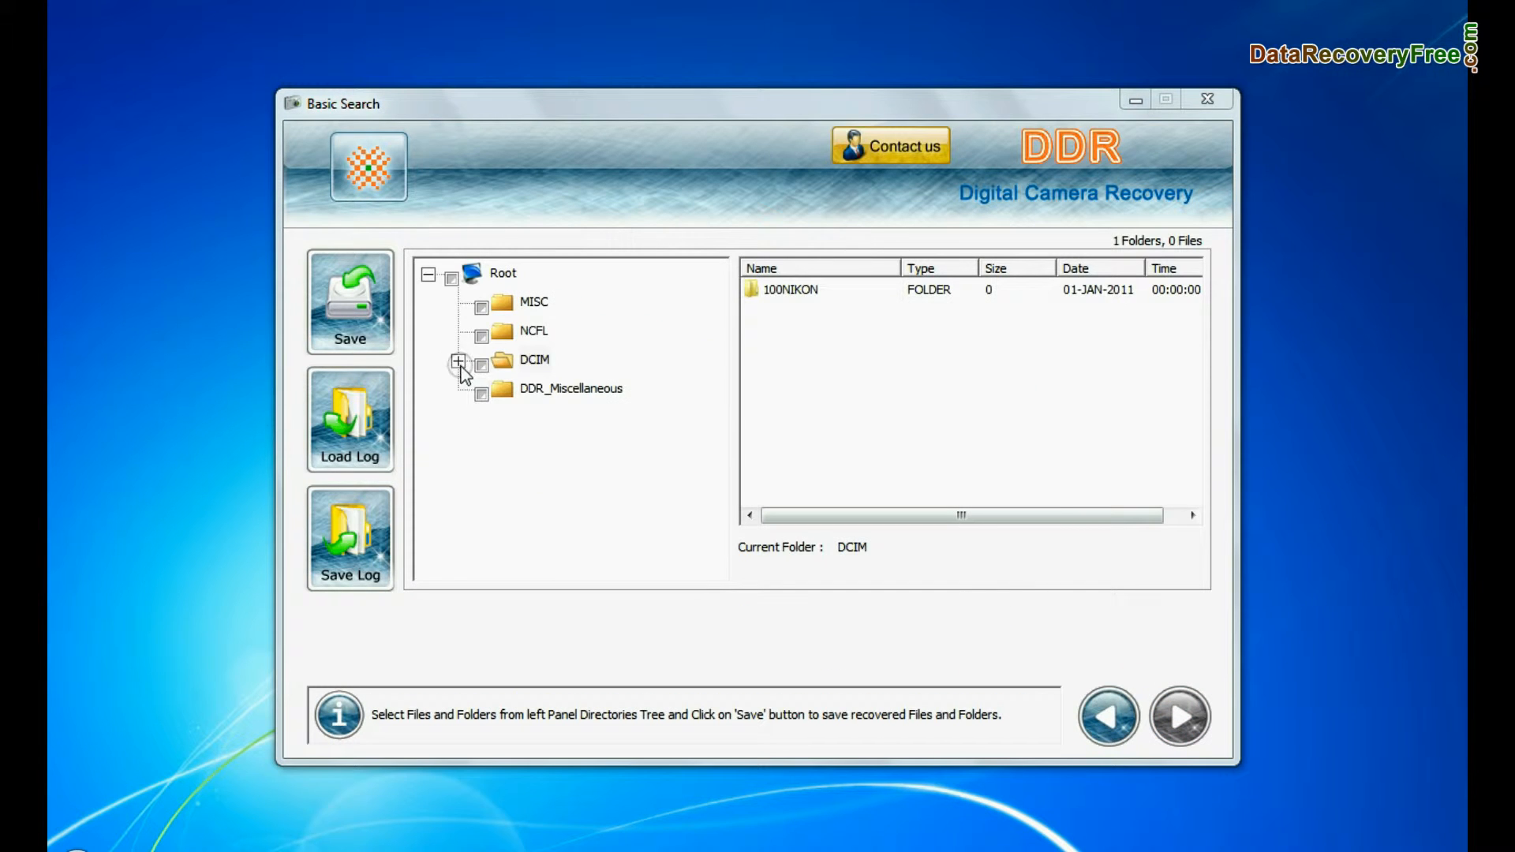
{"action": "left_click", "coordinate": [457, 363]}
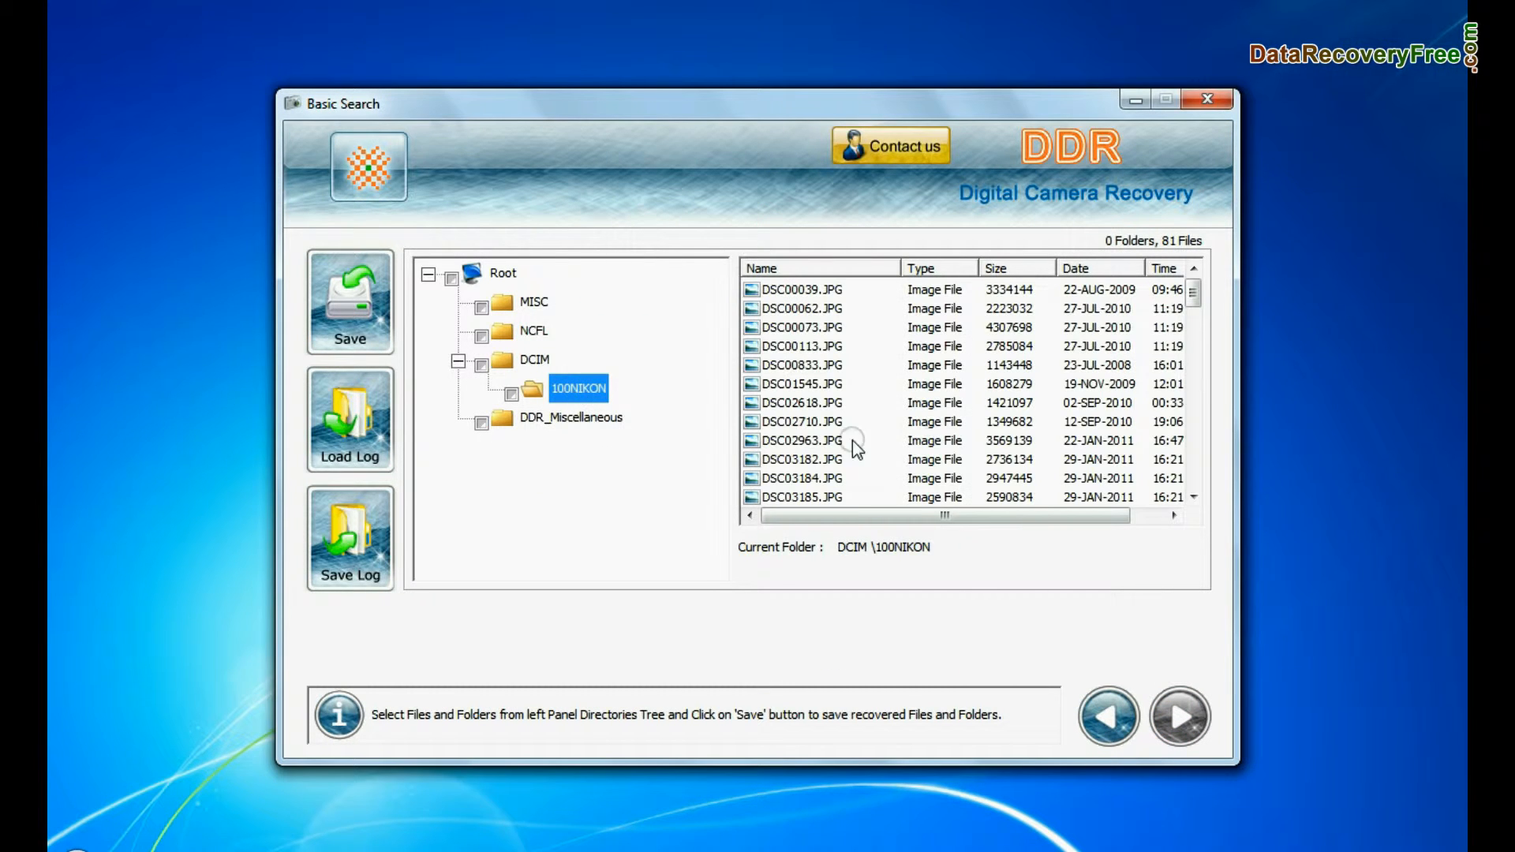
{"action": "scroll", "scroll_direction": "down", "scroll_amount": 3}
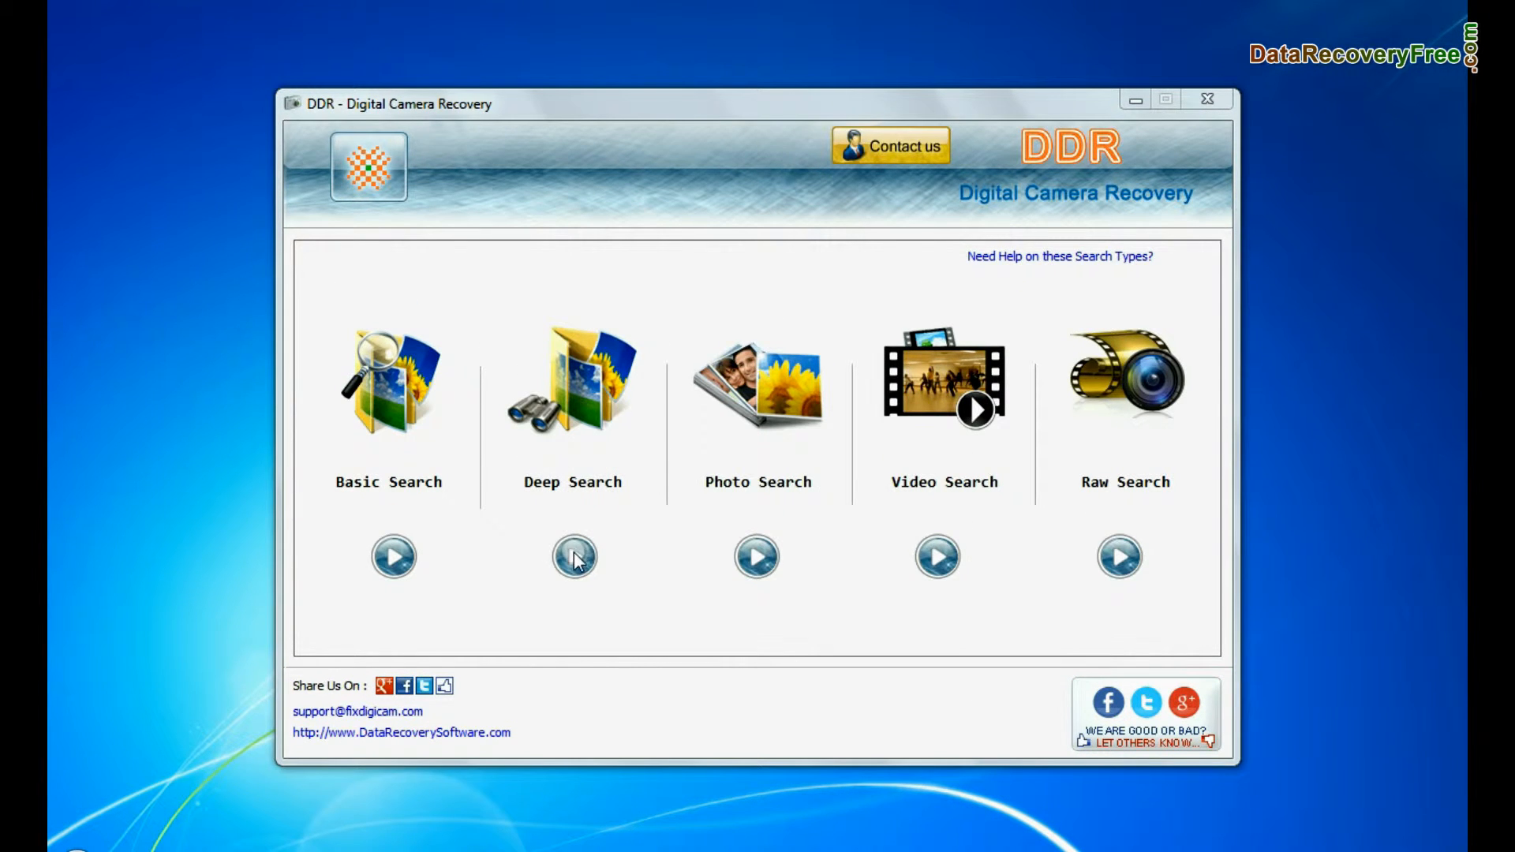
- Run a Deep Search on the camera card and scroll through its 100NIKON results
{"action": "left_click", "coordinate": [572, 557]}
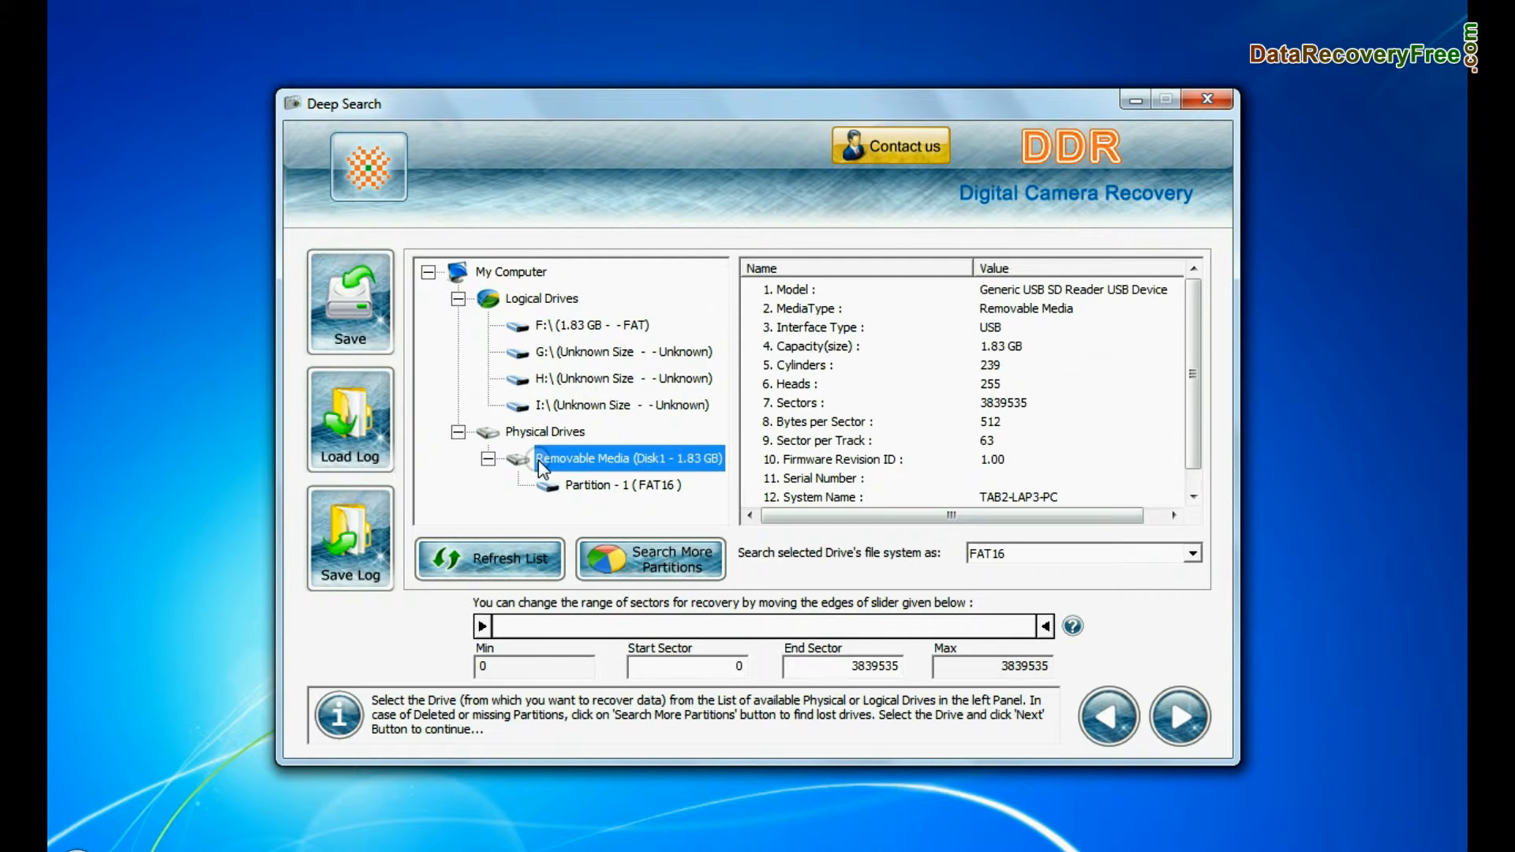
{"action": "left_click", "coordinate": [1179, 717]}
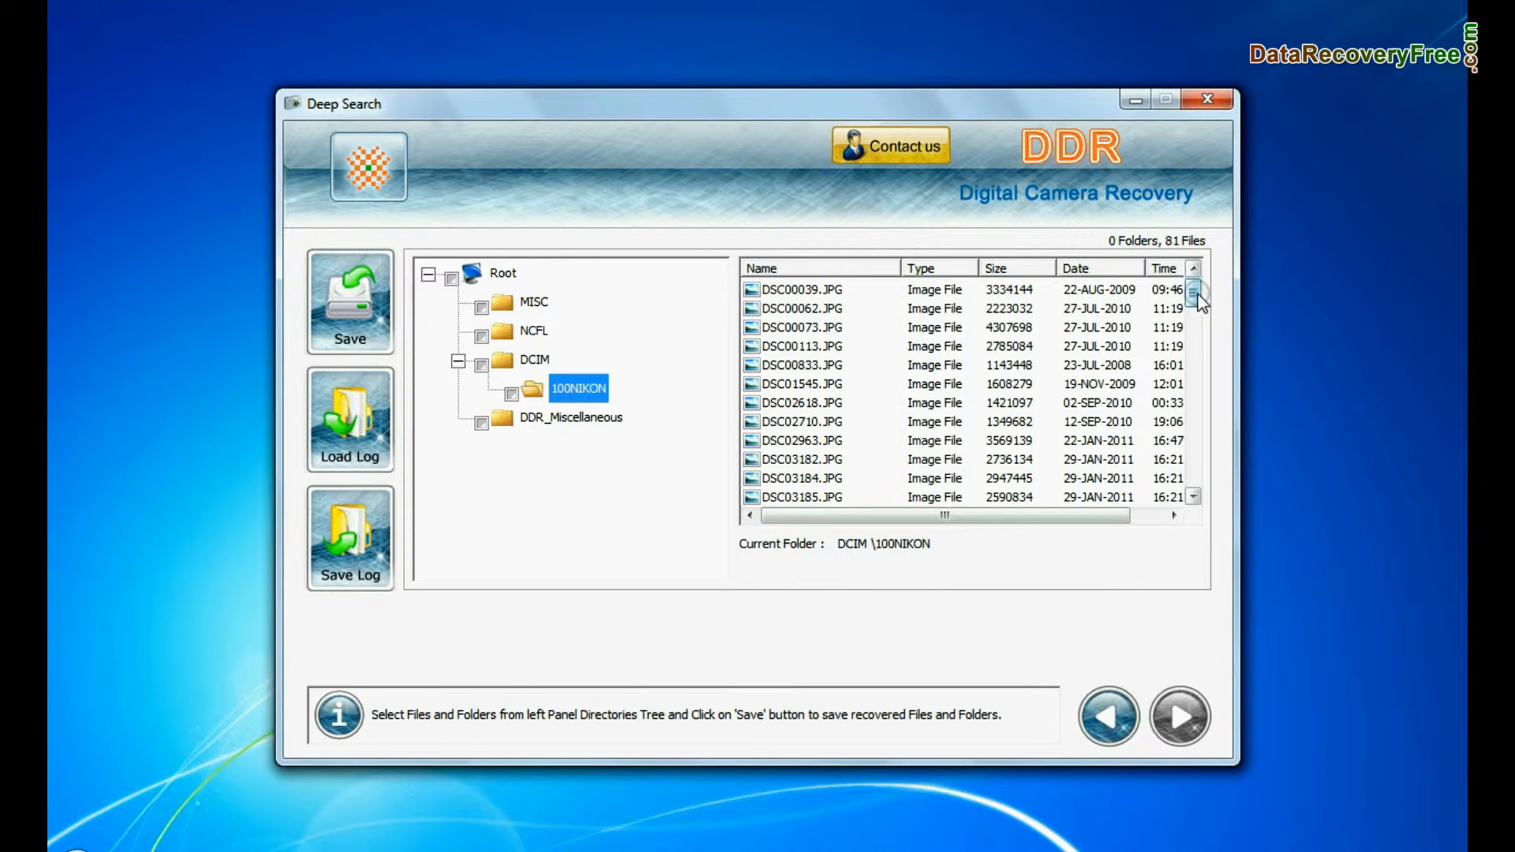
{"action": "scroll", "scroll_direction": "down", "scroll_amount": 3}
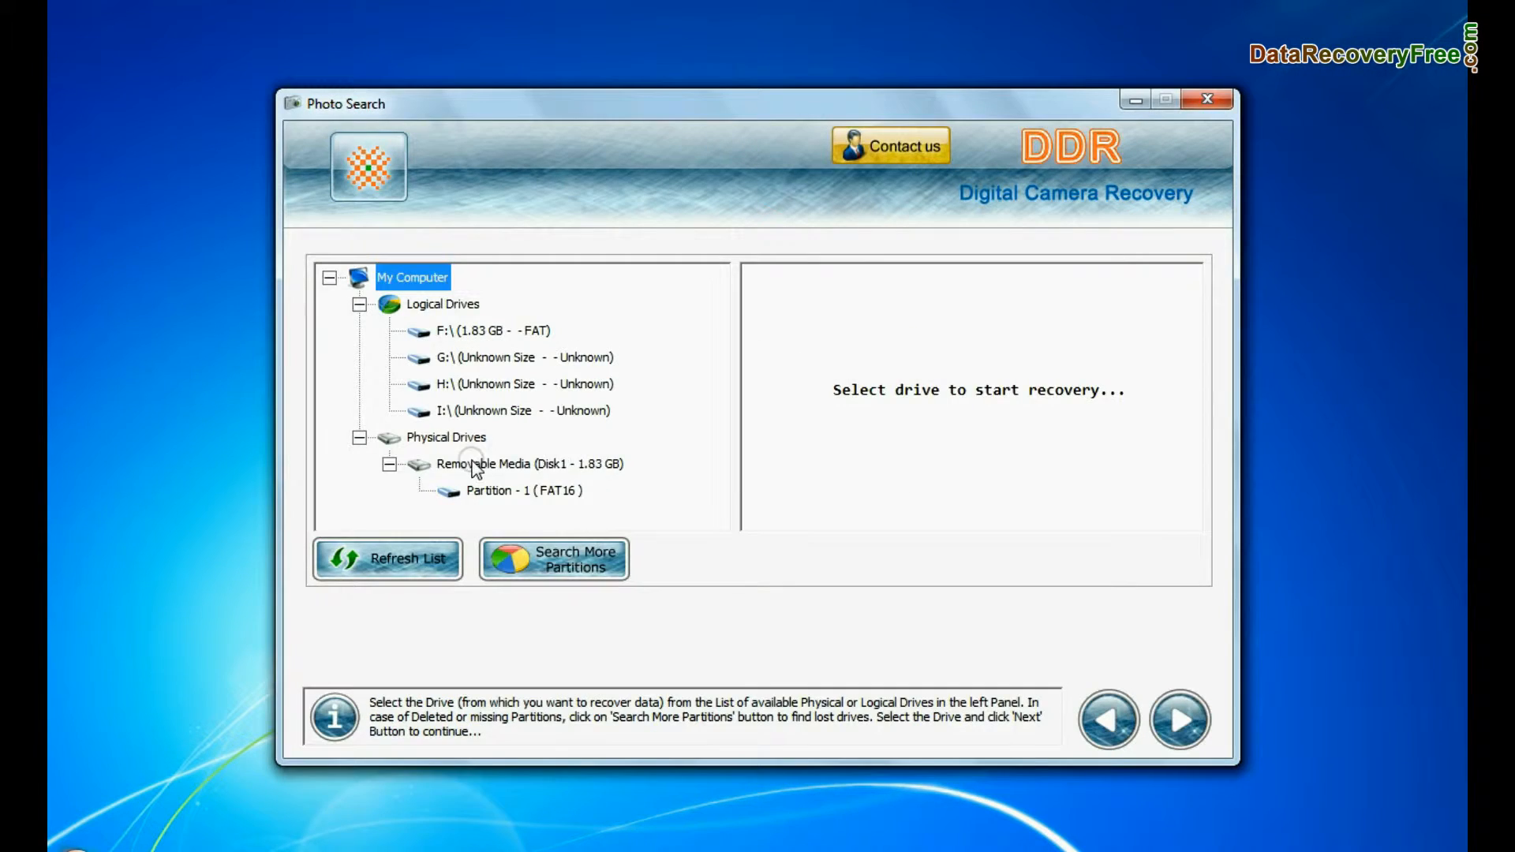
- Run Photo Search on the FAT16 partition with a chosen save path, recovering GNDR00001–GNDR00081, then return to the start screen
{"action": "left_click", "coordinate": [524, 489]}
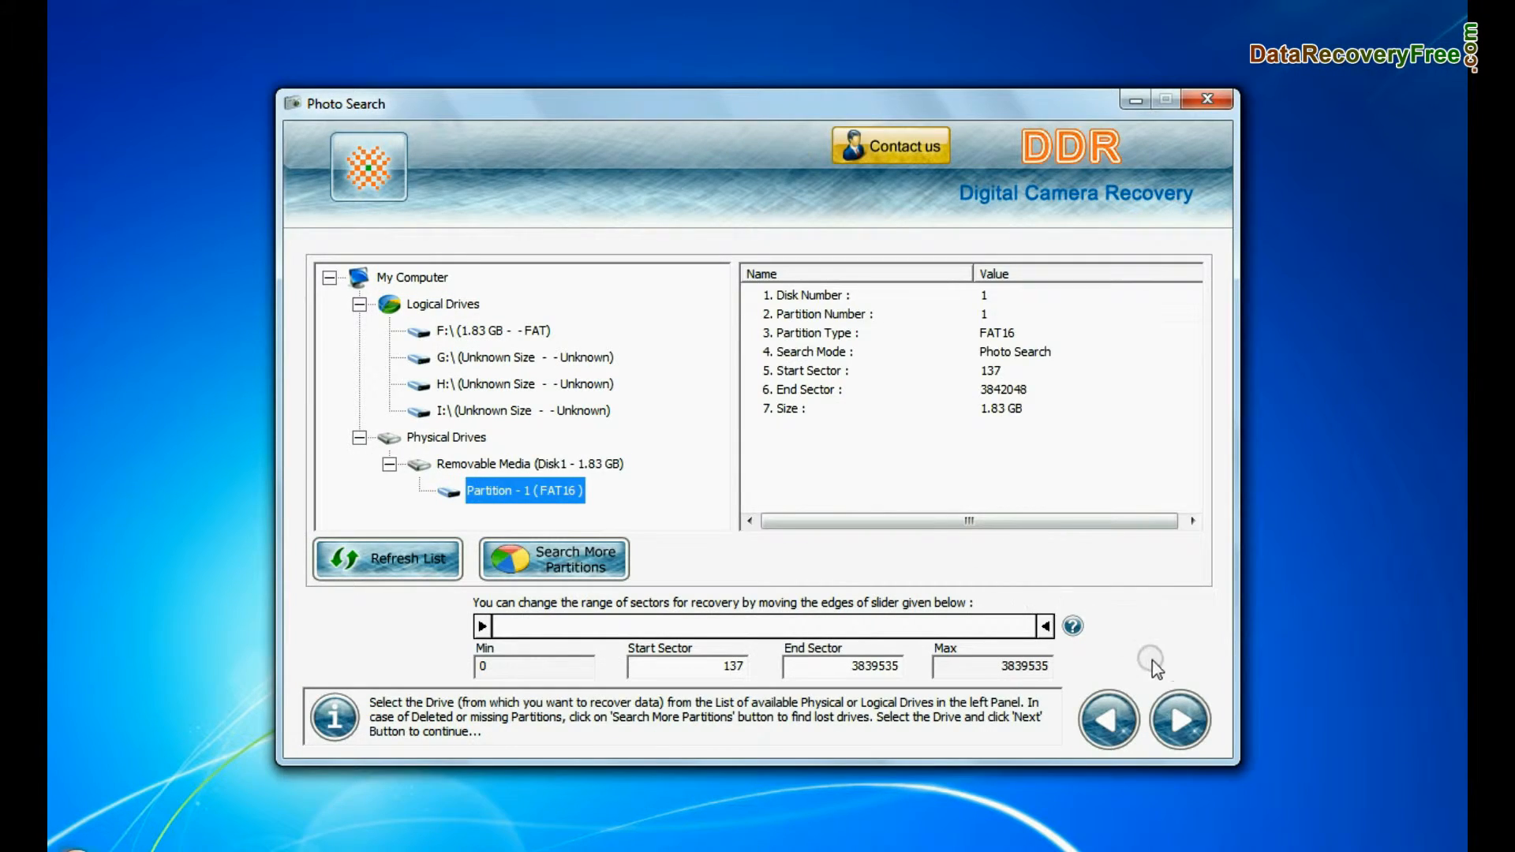
{"action": "left_click", "coordinate": [1179, 720]}
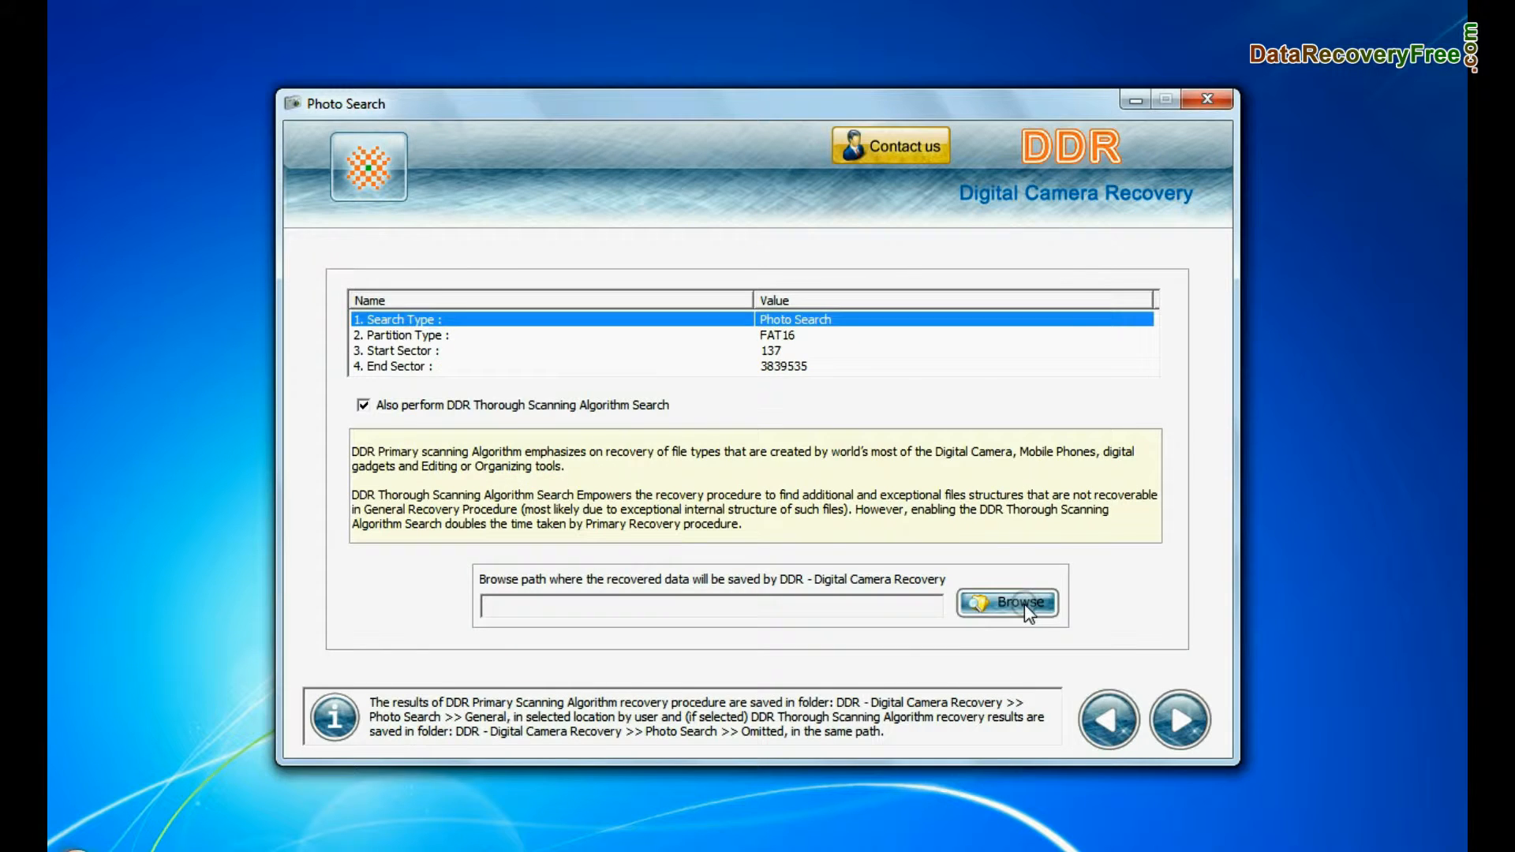
{"action": "left_click", "coordinate": [1008, 602]}
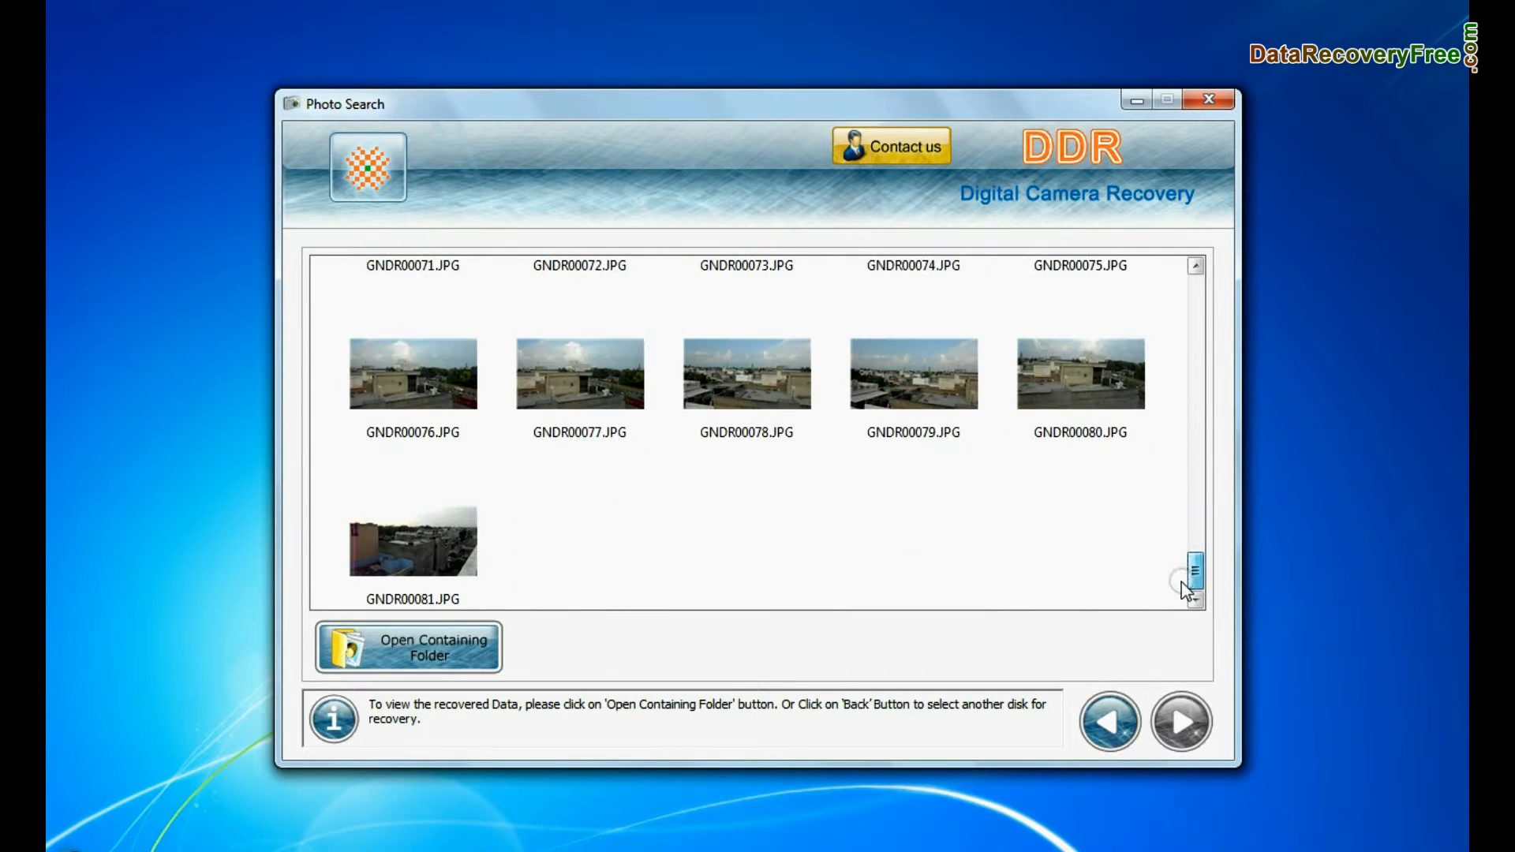
{"action": "left_click", "coordinate": [408, 647]}
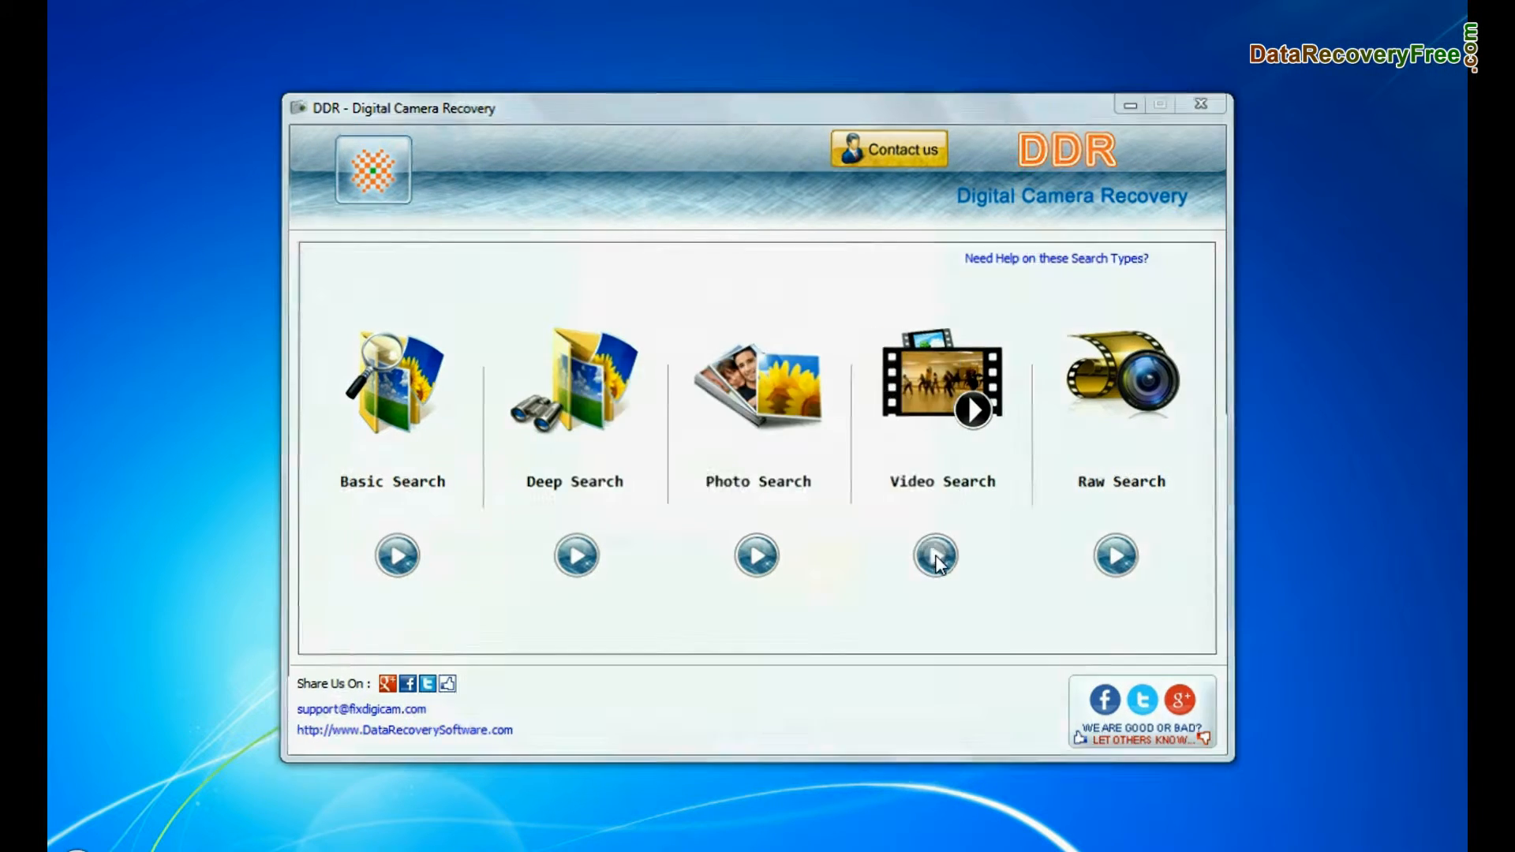
- Run Video Search on Partition-1 for AVI files, recovering 11 videos, and open the containing folder
{"action": "left_click", "coordinate": [933, 554]}
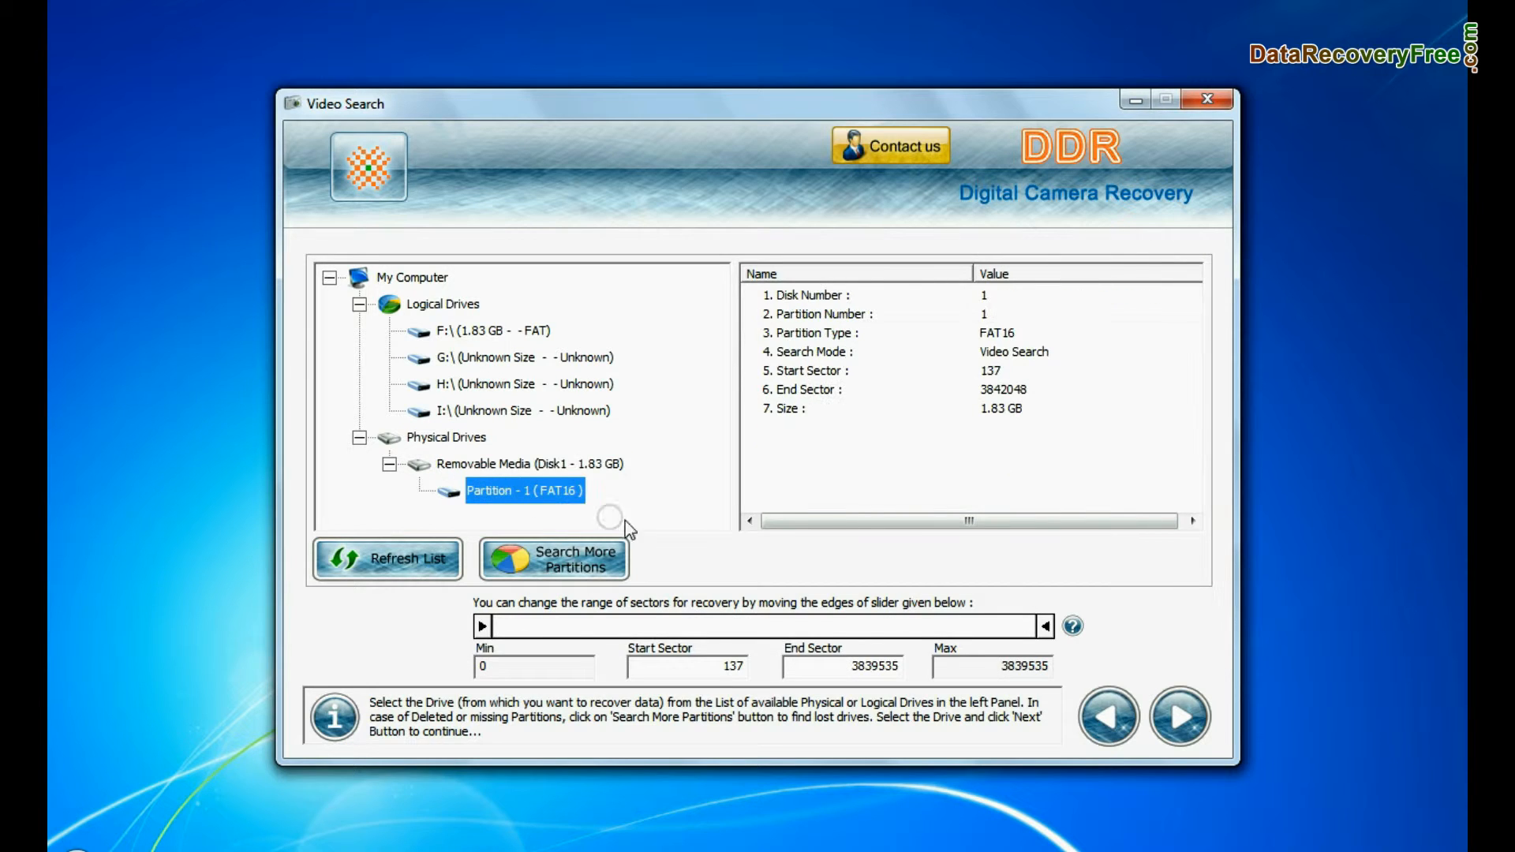
{"action": "left_click", "coordinate": [1177, 716]}
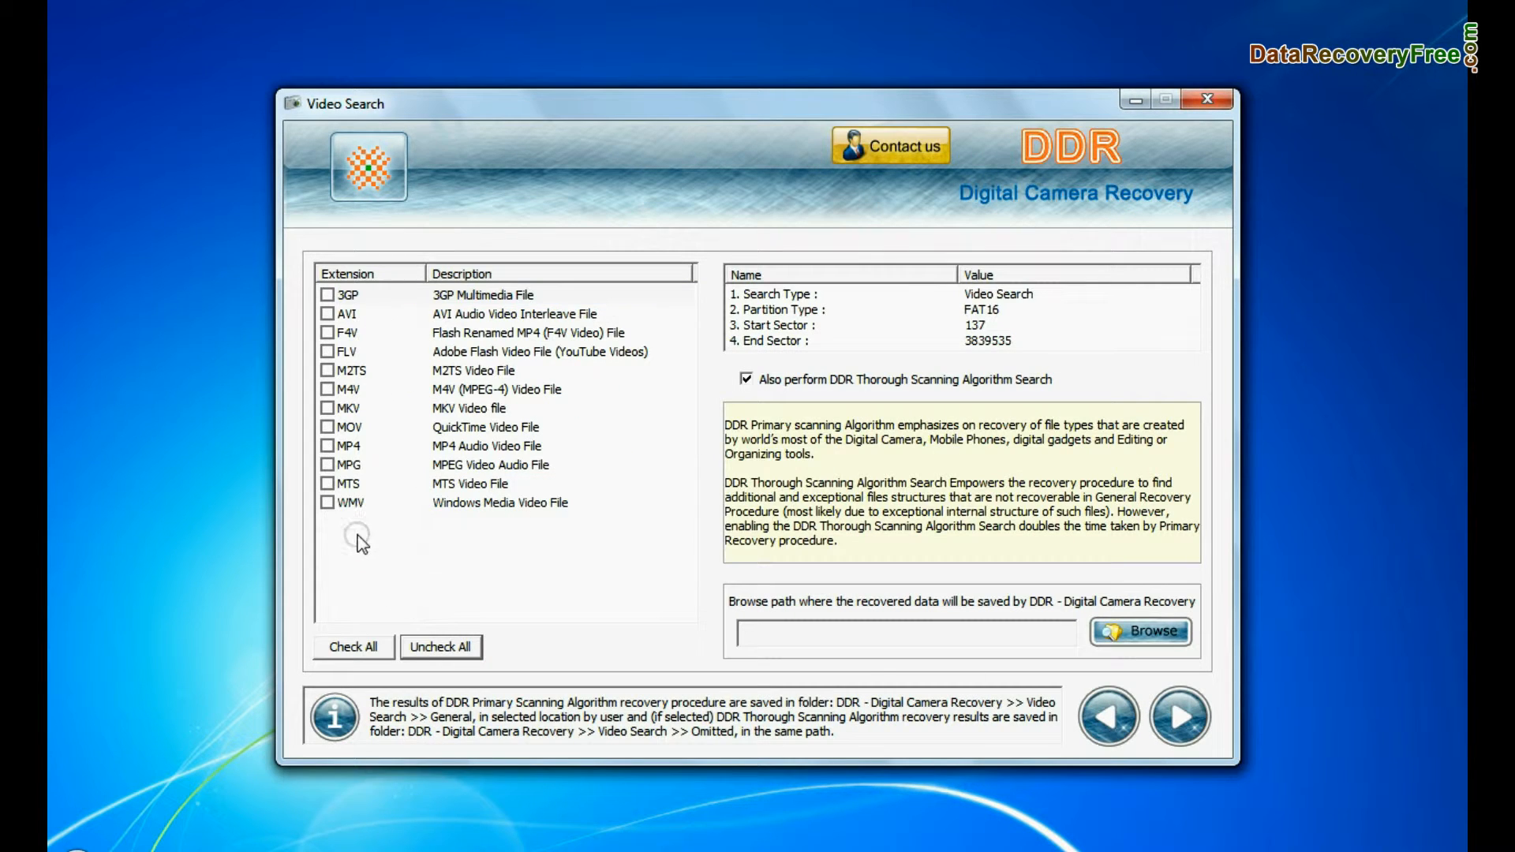
{"action": "left_click", "coordinate": [328, 313]}
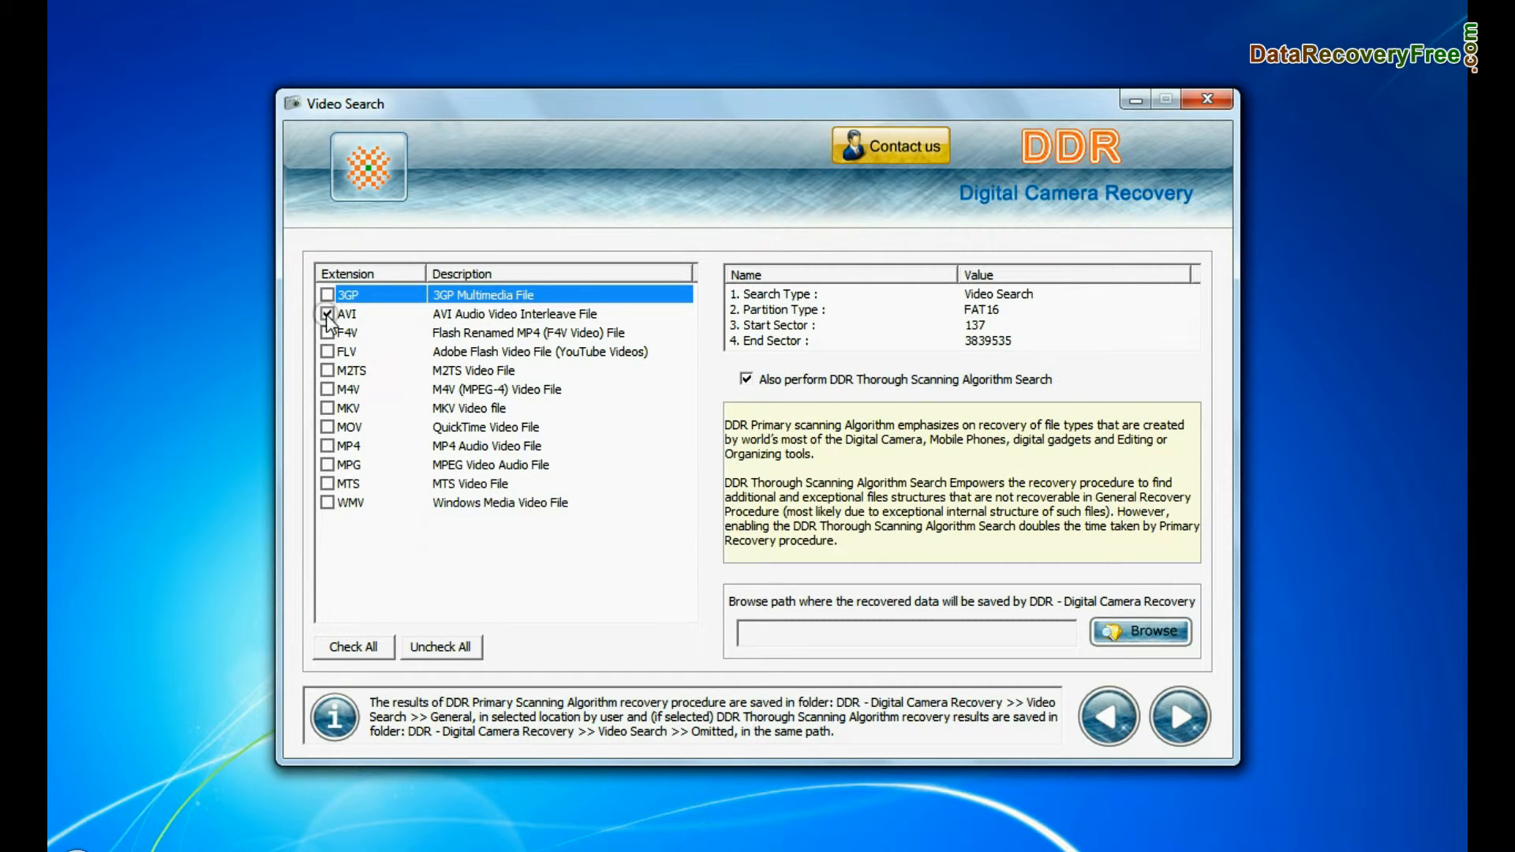
{"action": "left_click", "coordinate": [1140, 632]}
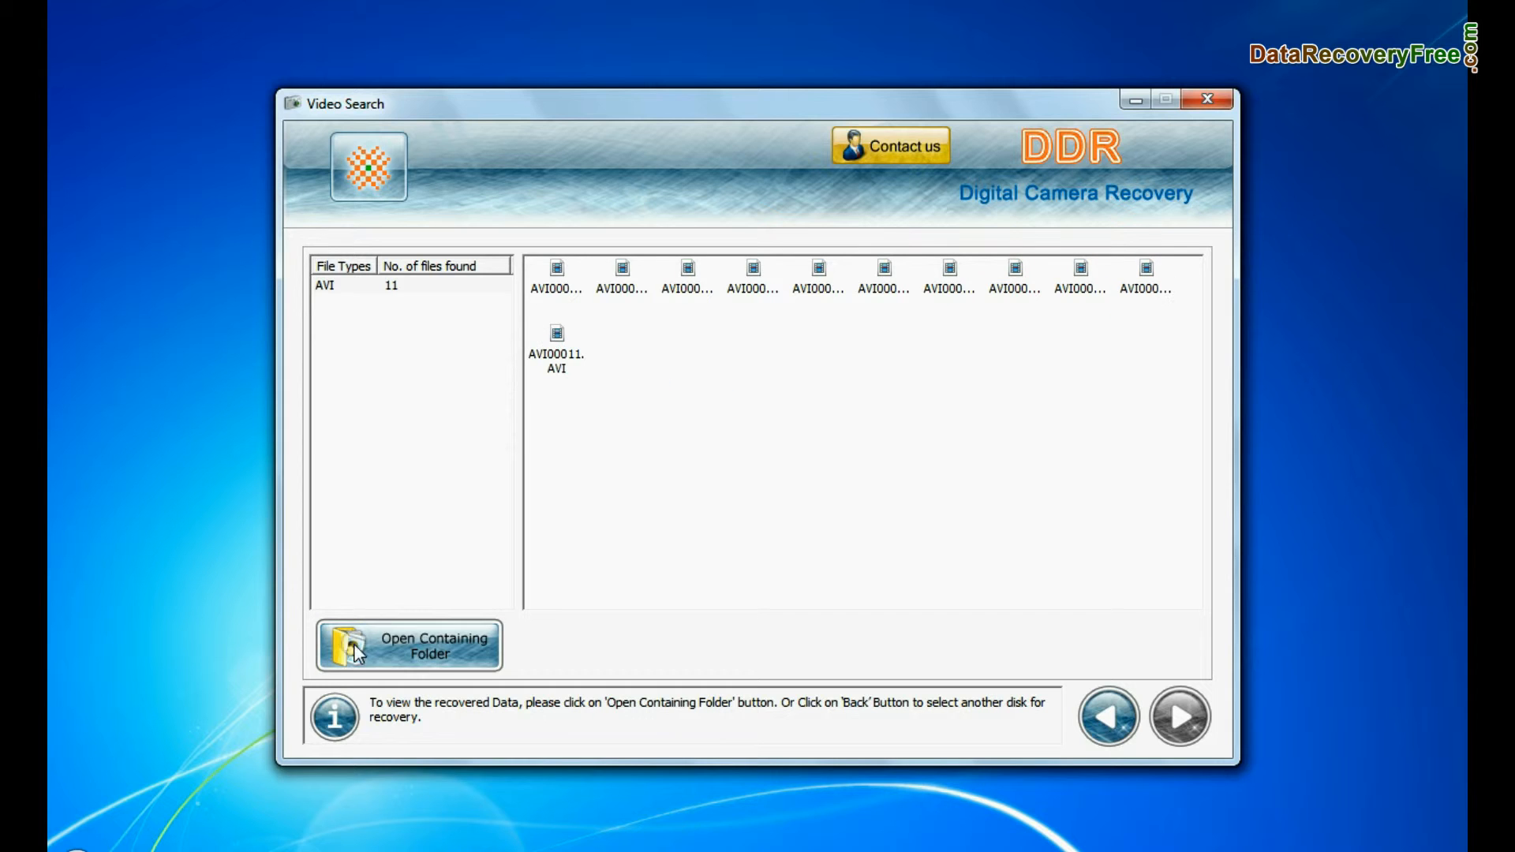
{"action": "left_click", "coordinate": [407, 643]}
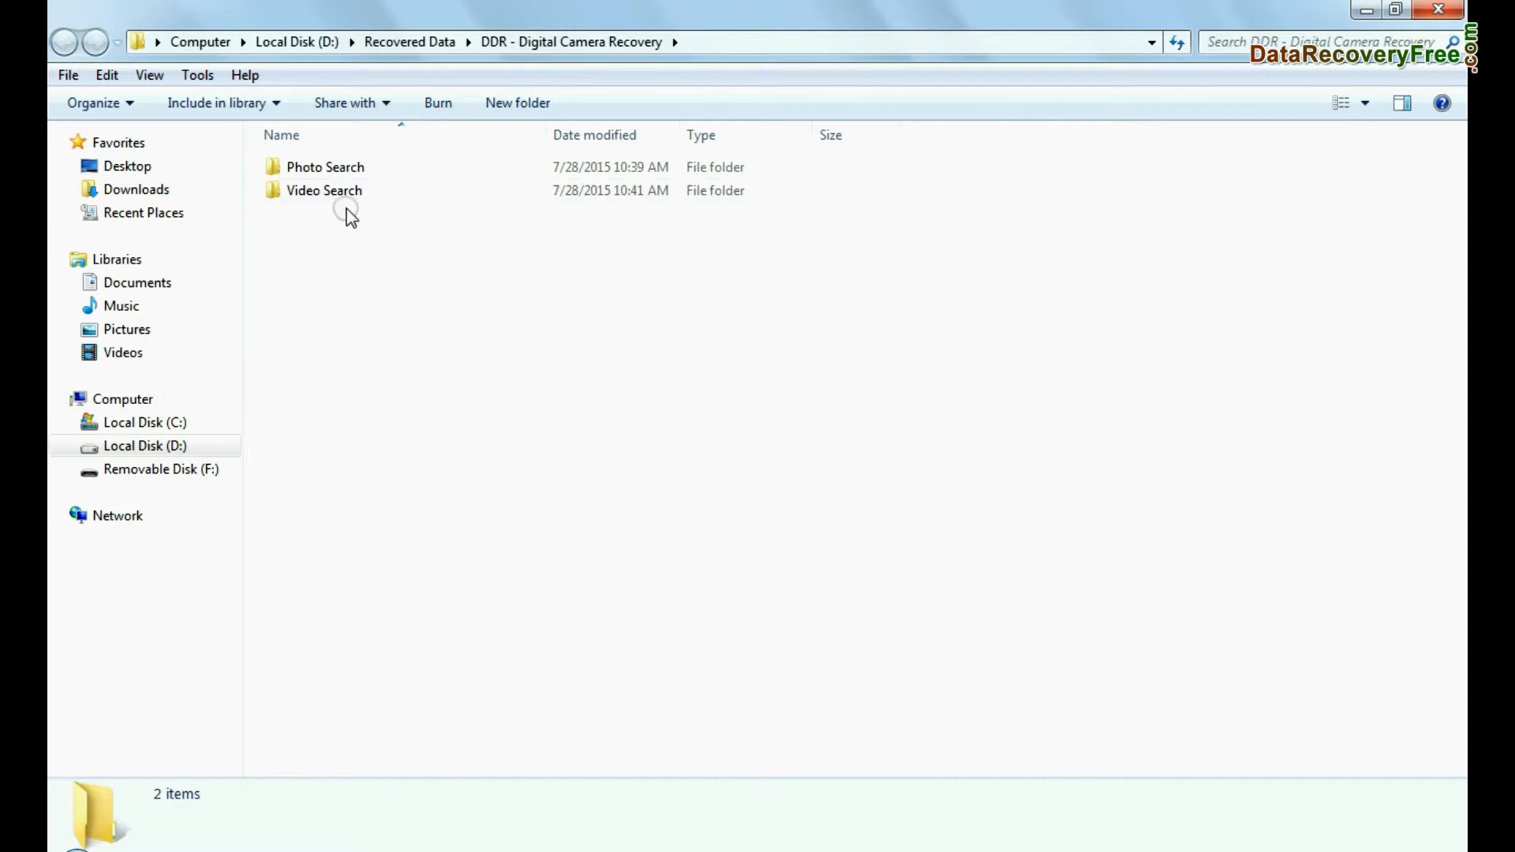
- Look inside the Video Search results folder in Explorer
{"action": "double_click", "coordinate": [324, 191]}
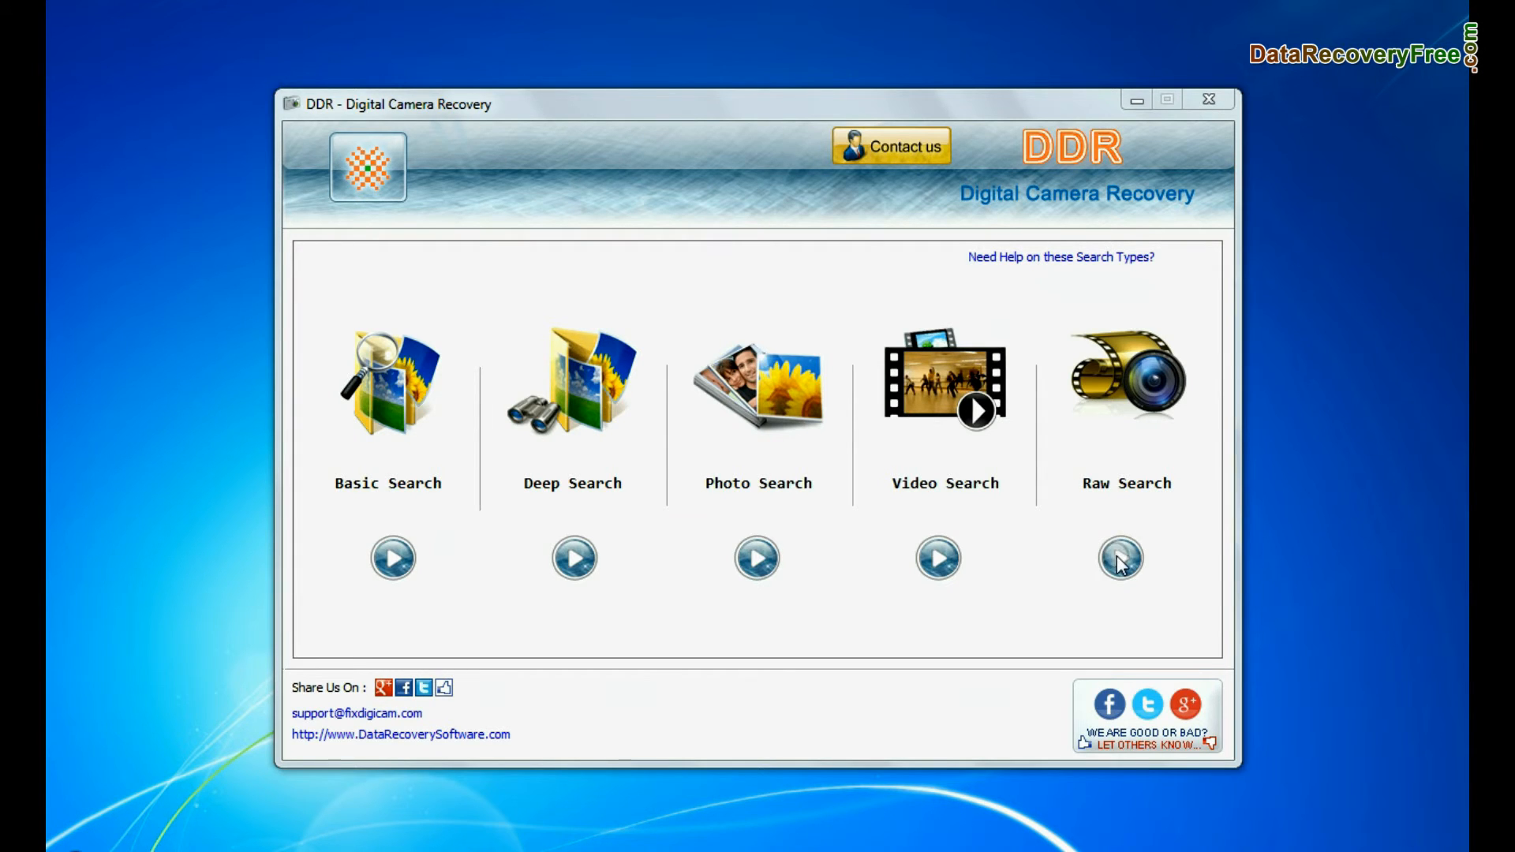
- Start a Raw Search on Partition-1 (FAT16) and review the ticked raw image extensions
{"action": "left_click", "coordinate": [1121, 558]}
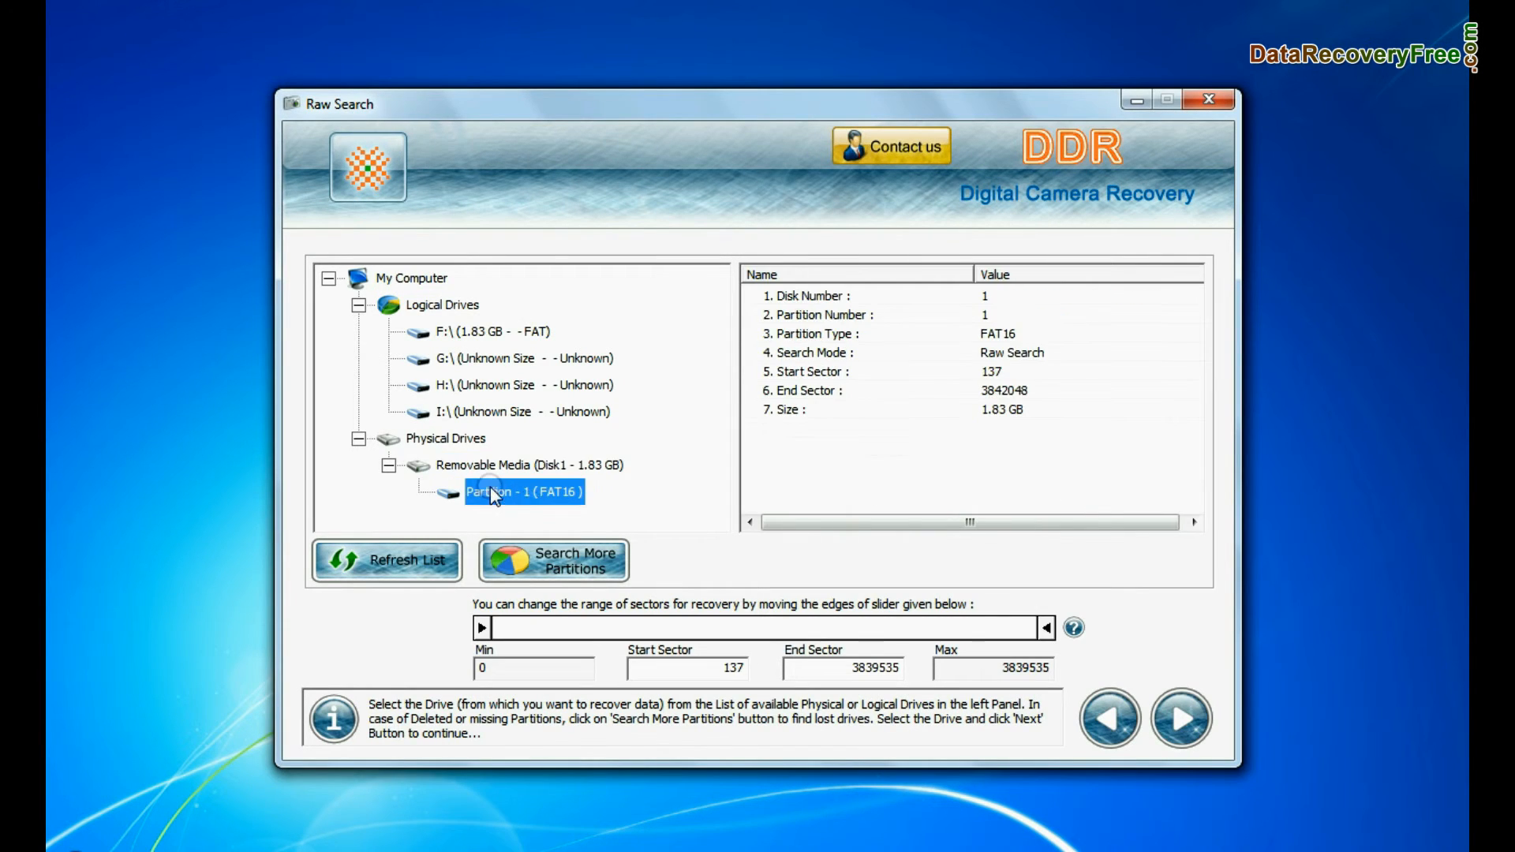
{"action": "left_click", "coordinate": [1181, 718]}
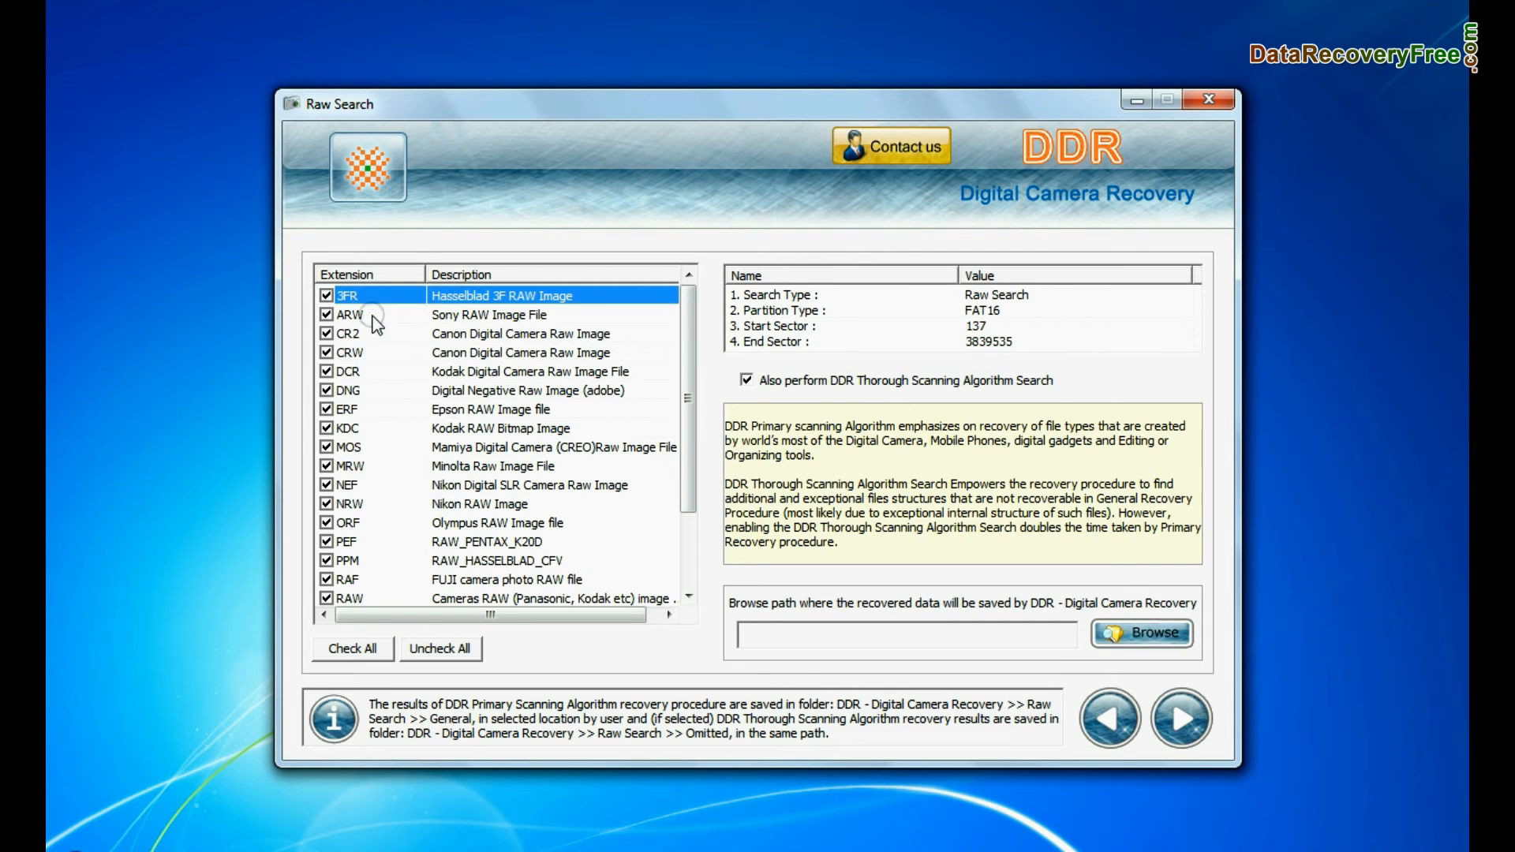
{"action": "left_click", "coordinate": [493, 466]}
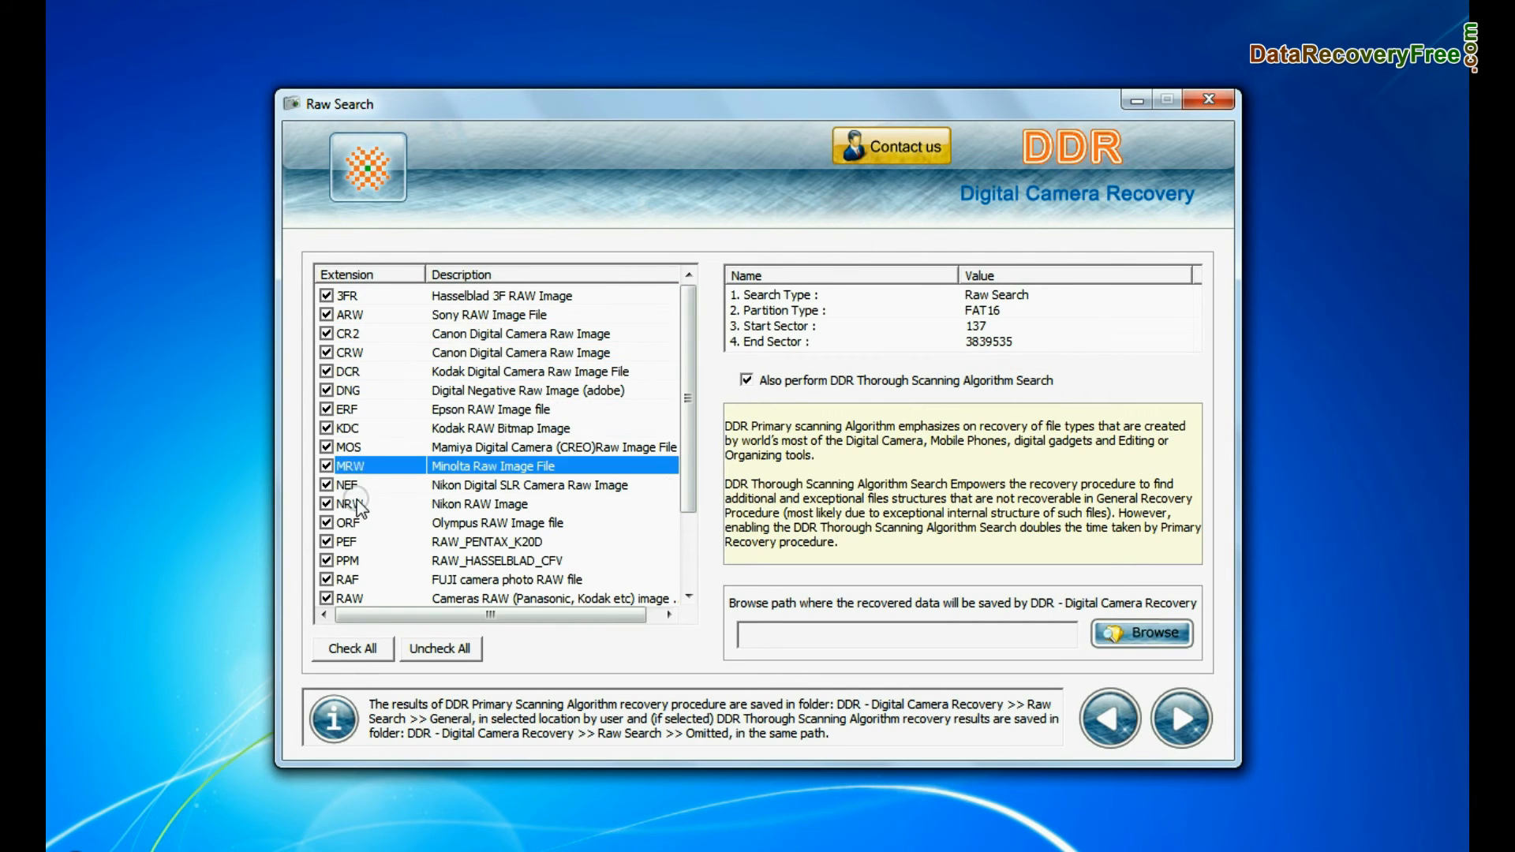